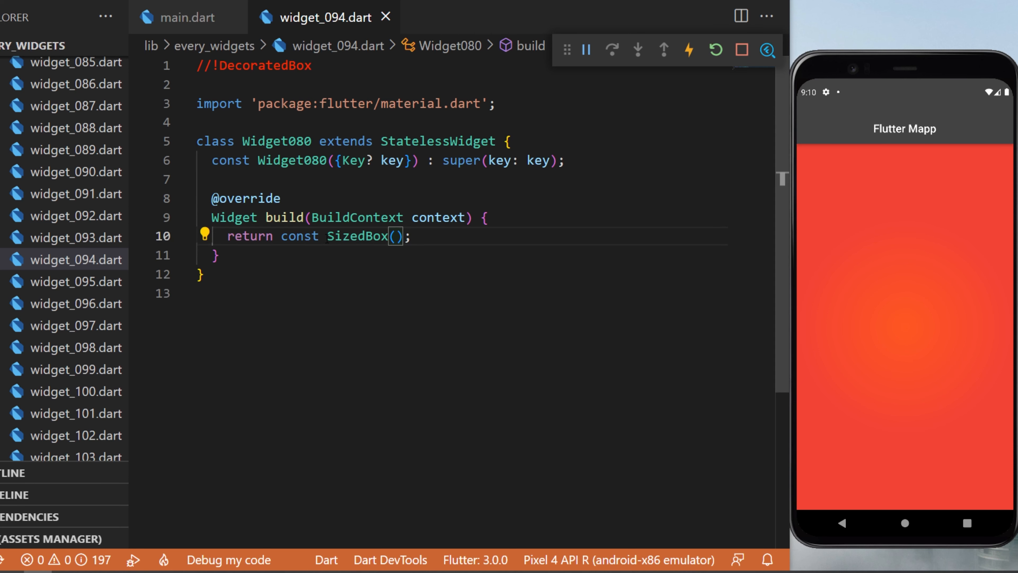
- Give the SizedBox height and width double.infinity and a child DecoratedBox()
text(height: double.infinity,)
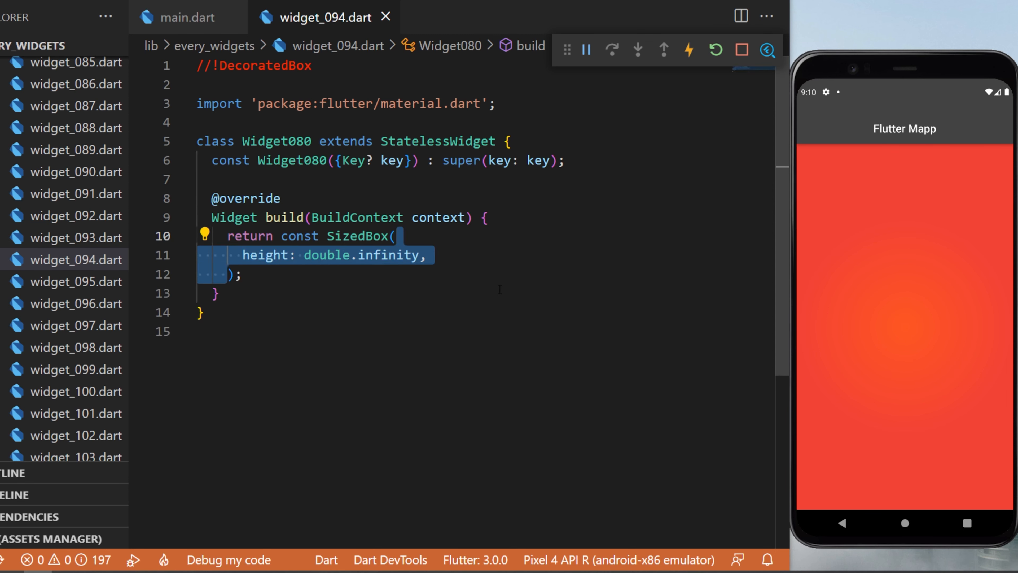
text(width: double.infinity,)
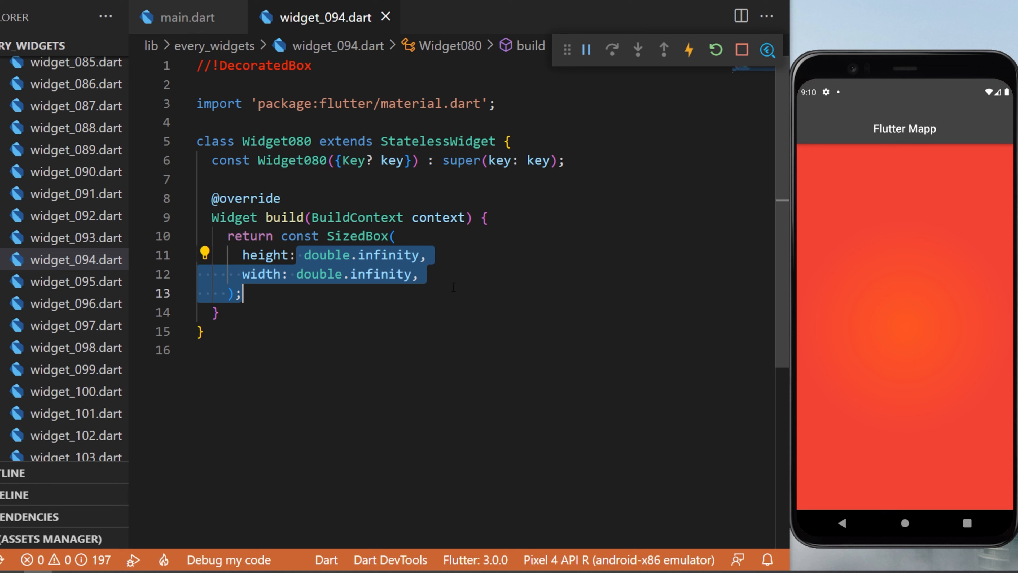
text(child: DecoratedBox(),)
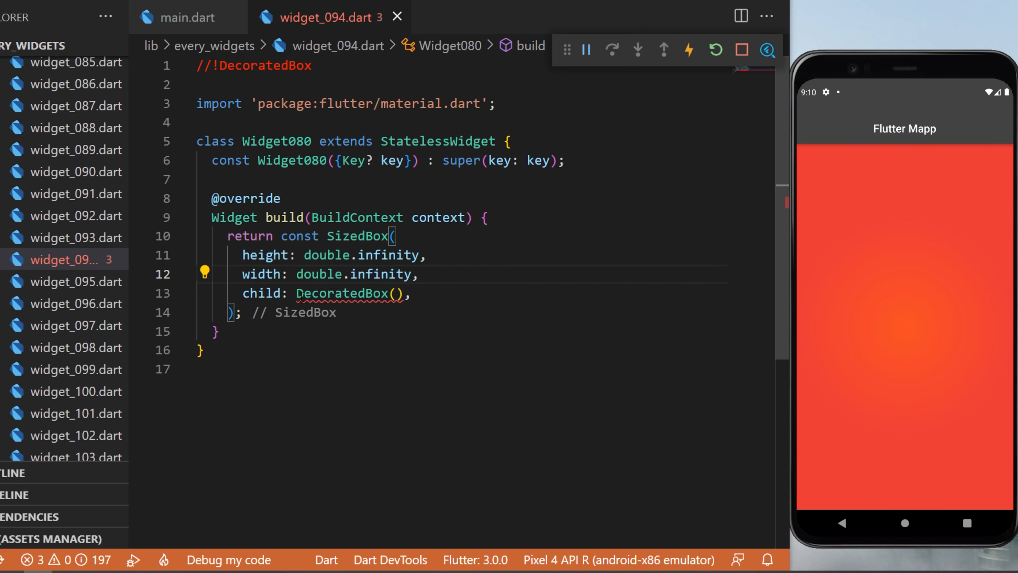
- Add decoration: BoxDecoration() containing gradient: RadialGradient()
text(decoration: BoxDecoration(),)
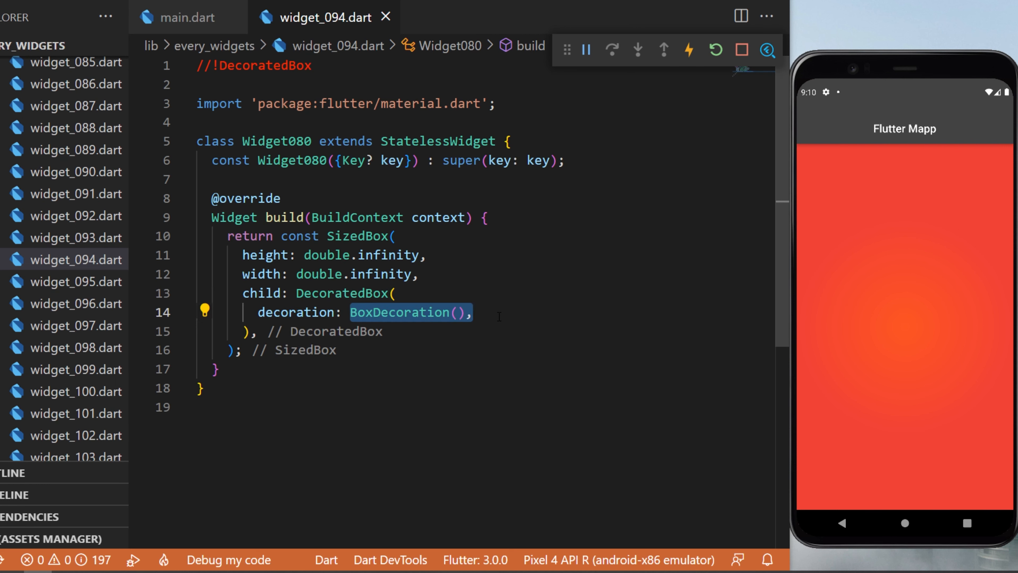
text(gradient: RadialGradient(),)
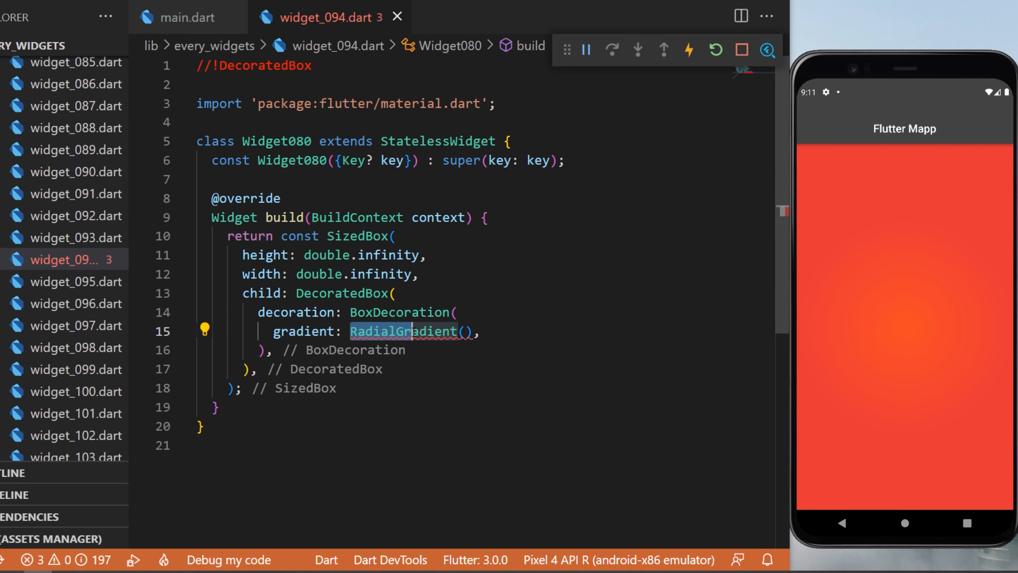
- Set colors: <Color>[Colors.deepOrange, Colors.red] on the RadialGradient
text(colors: <Color>[],)
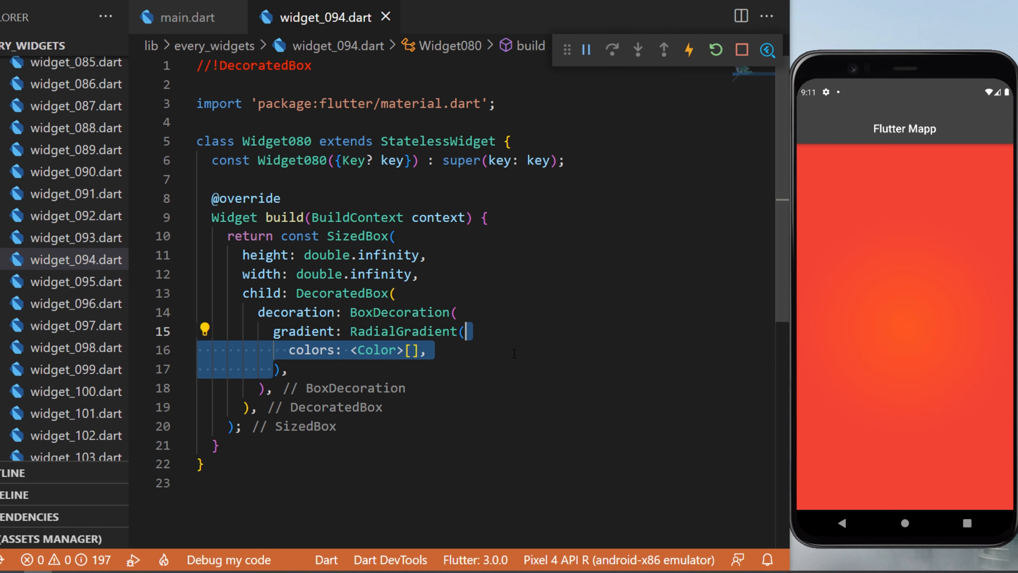
text(Colors.deepOrange,)
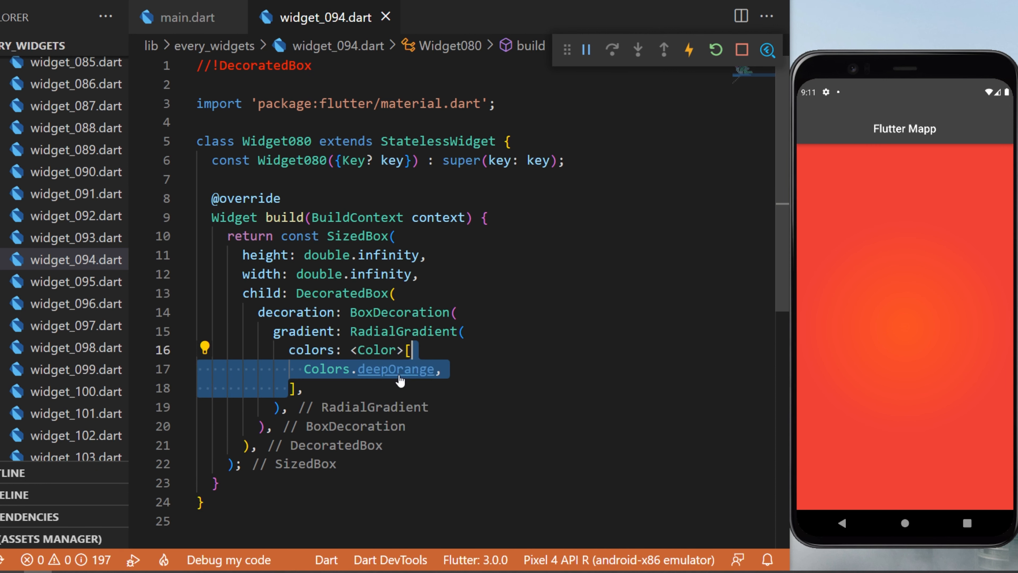
text(Colors.red,)
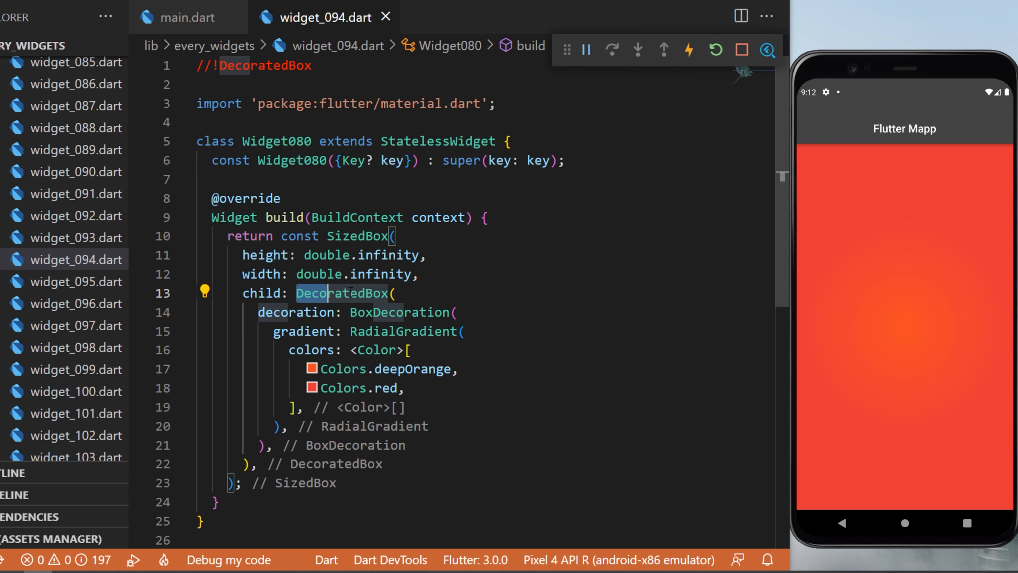
double_click(342, 293)
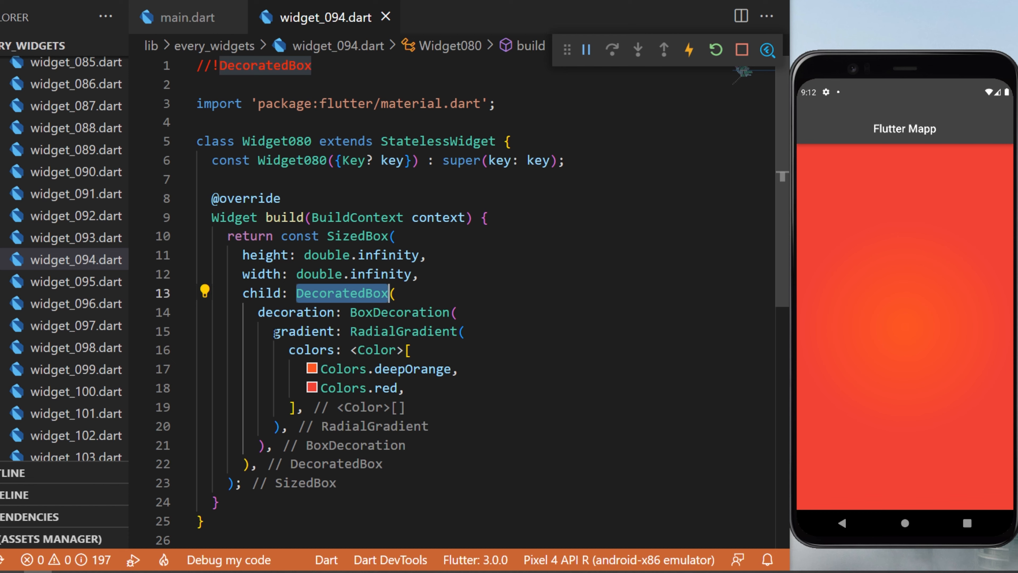